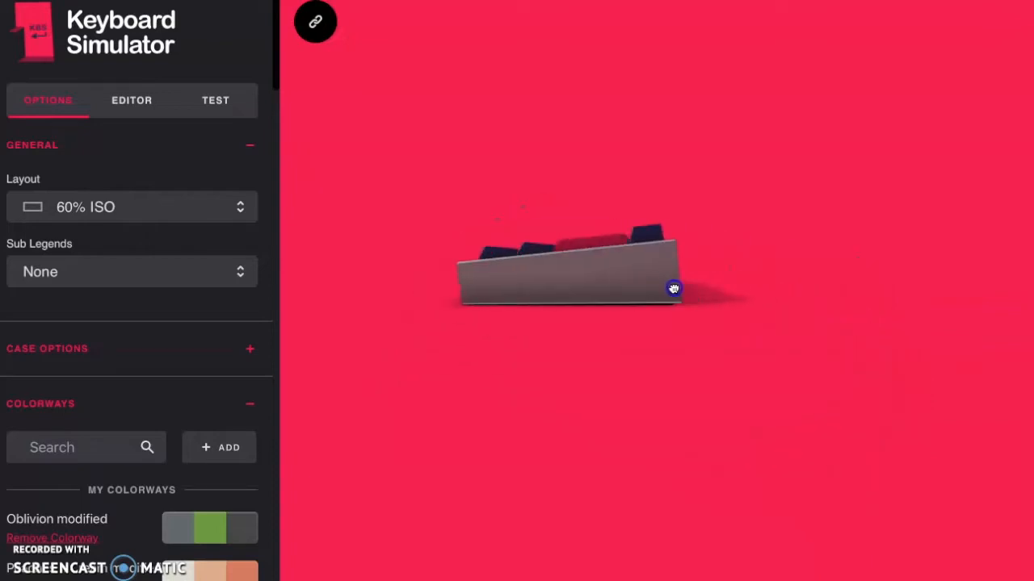
- Orbit the 60% ISO keyboard to view it from above, the side, up close and the front
left_click_drag(675, 287, 933, 394)
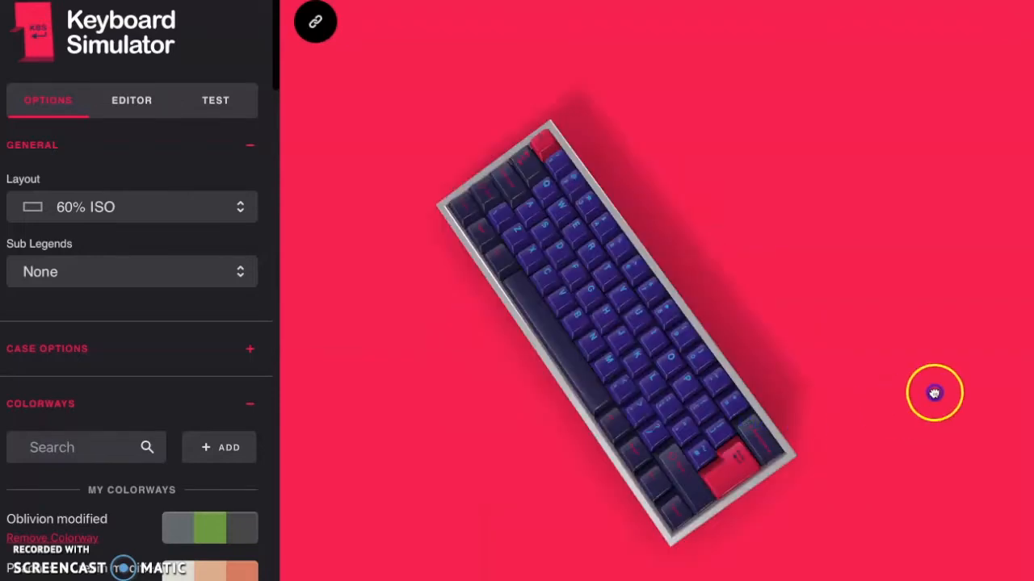
left_click_drag(933, 395, 710, 320)
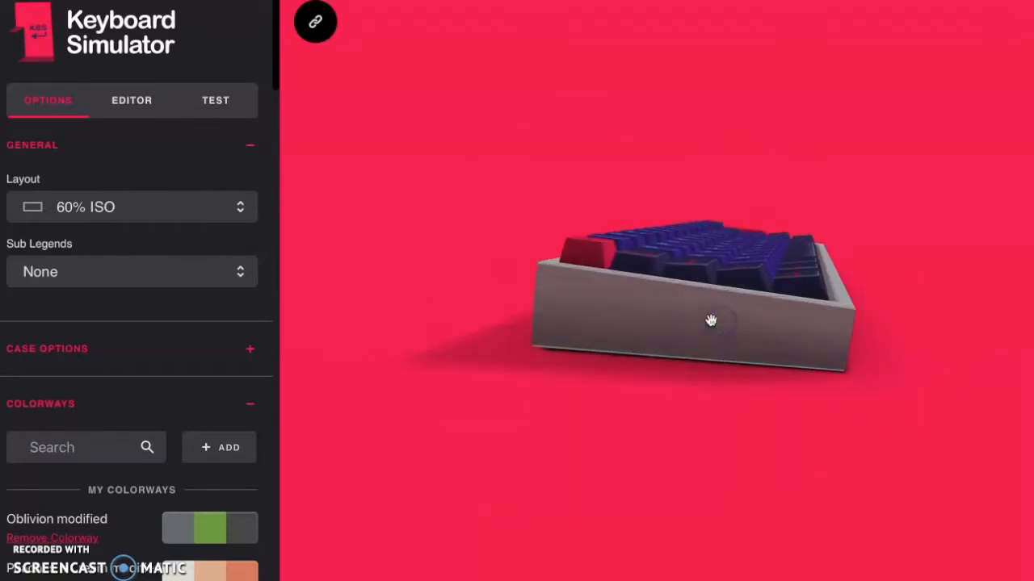
left_click_drag(711, 319, 572, 342)
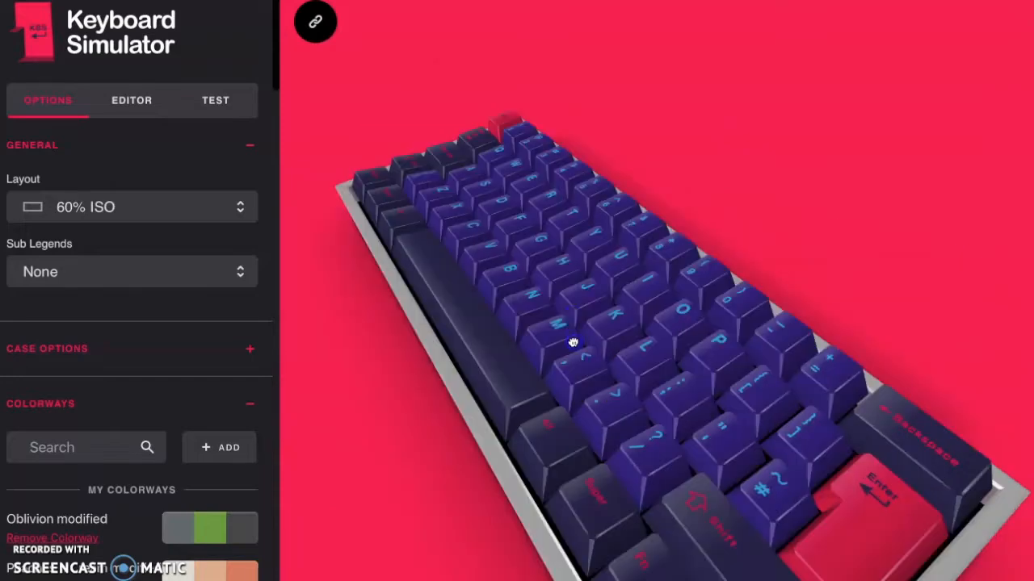
left_click_drag(572, 343, 743, 400)
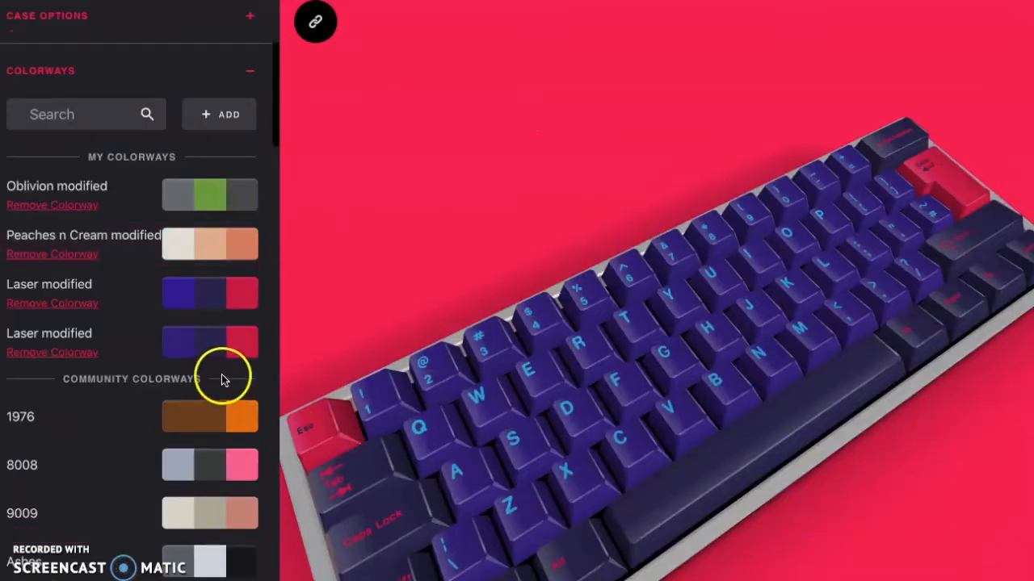
- Preview community colorways, then bring up the Laser modified colorway's Base, Mods and Accent swatches in the editor
scroll("down", 3)
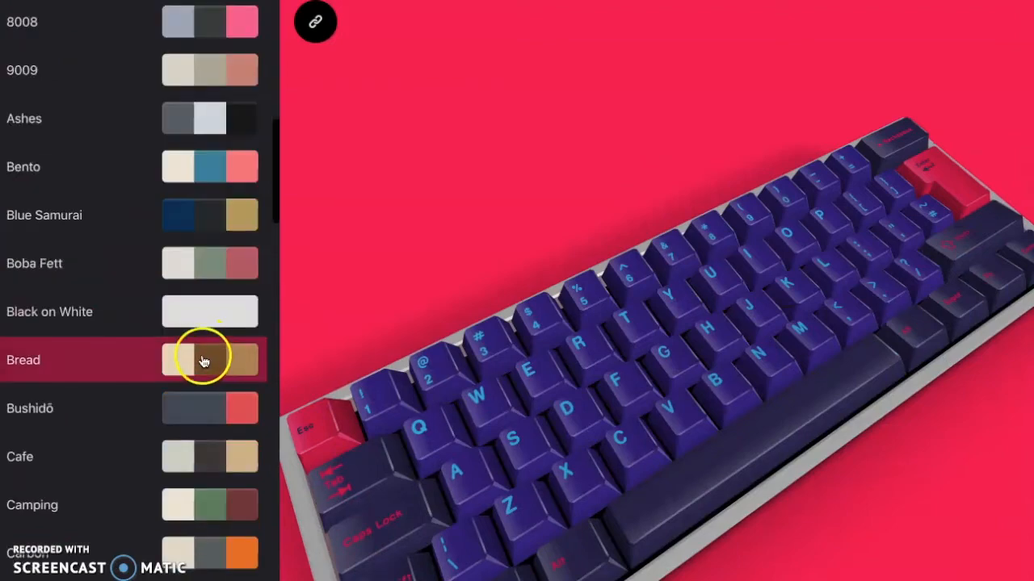
left_click(202, 358)
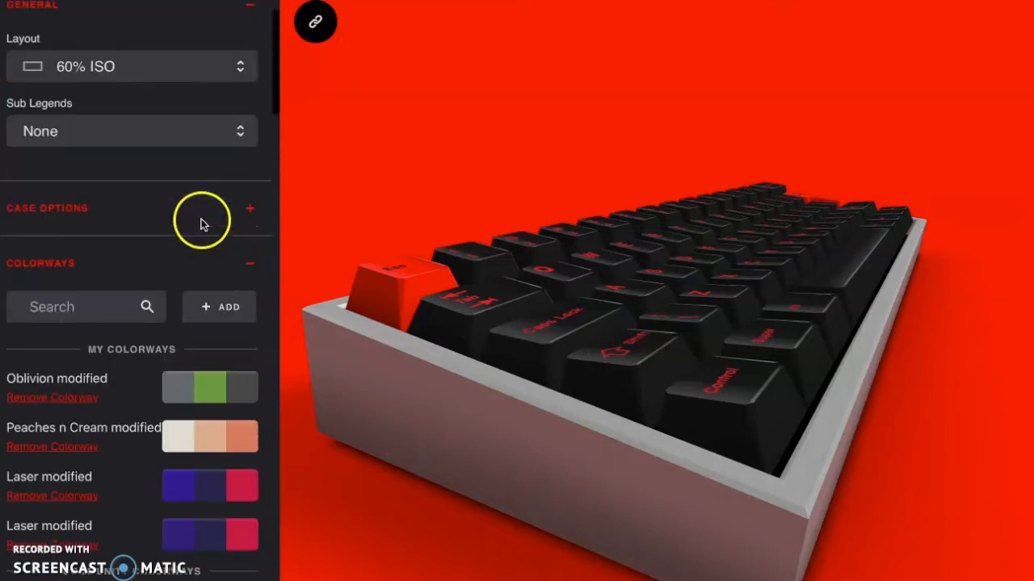
left_click(204, 417)
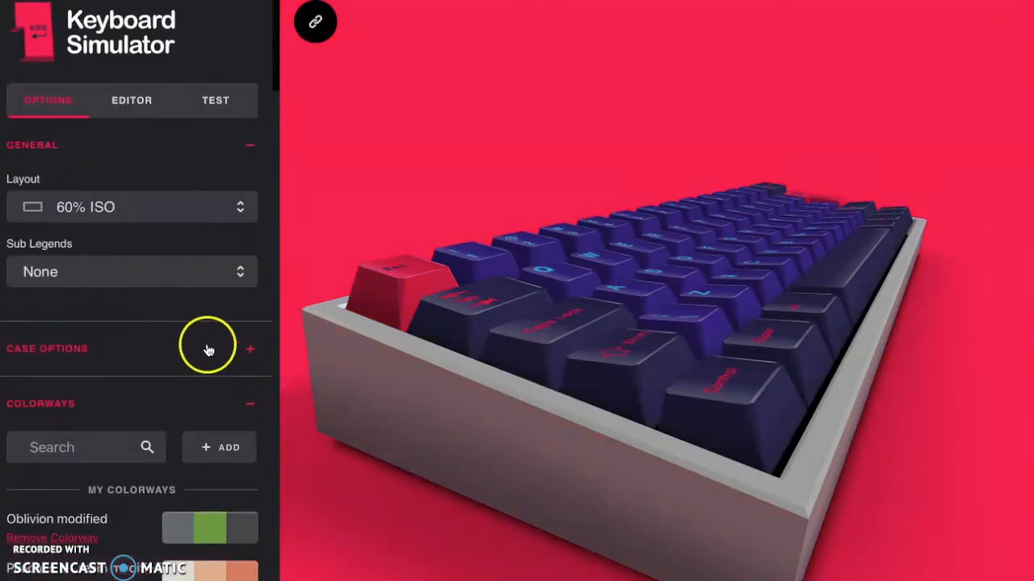
scroll("down", 3)
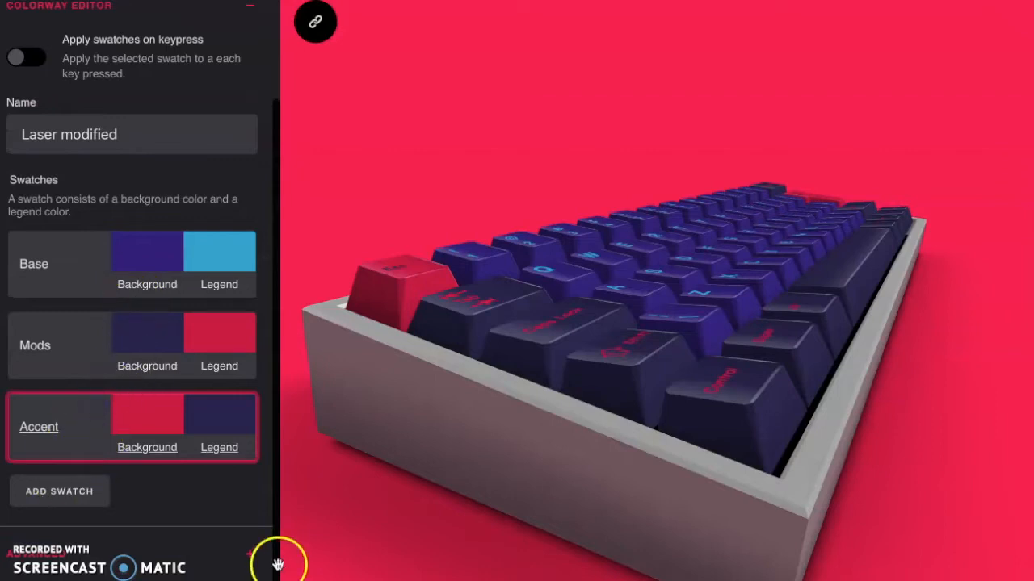
- Leave Laser modified unchanged and return to the Options panel
scroll("down", 3)
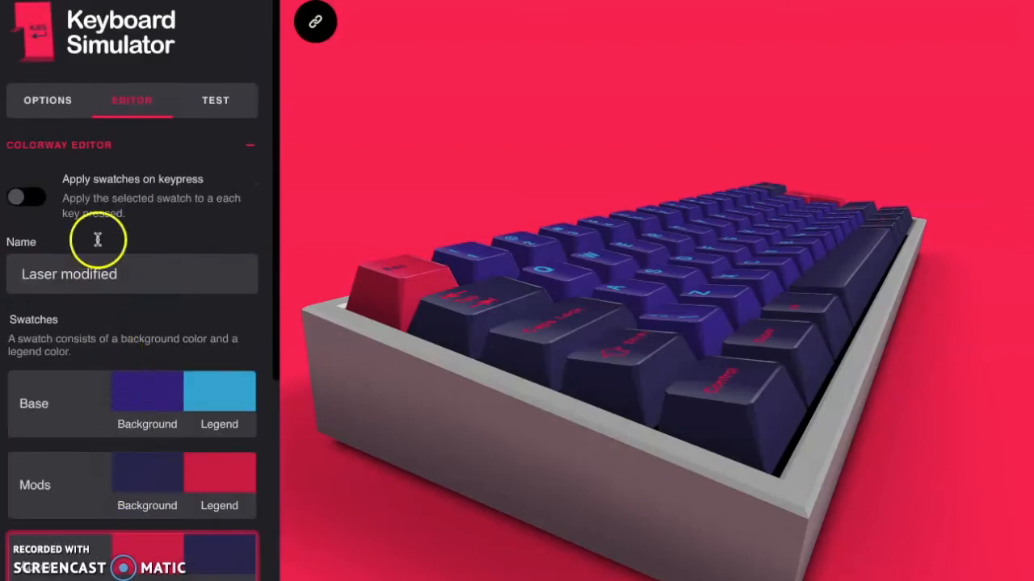
left_click(47, 100)
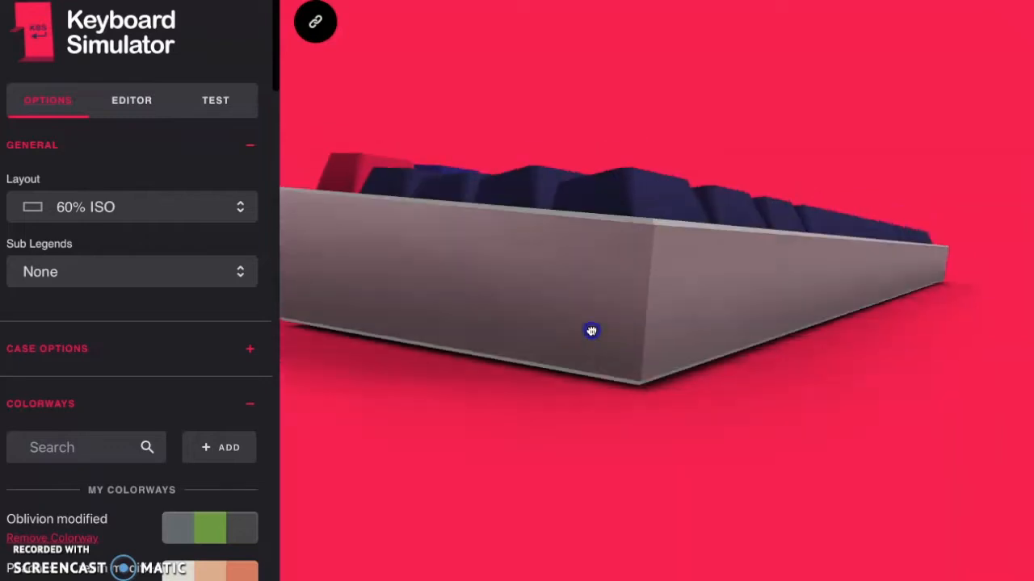
- Orbit the keyboard to view the front, left keys, top rows, Caps Lock side and right side
left_click_drag(591, 331, 569, 361)
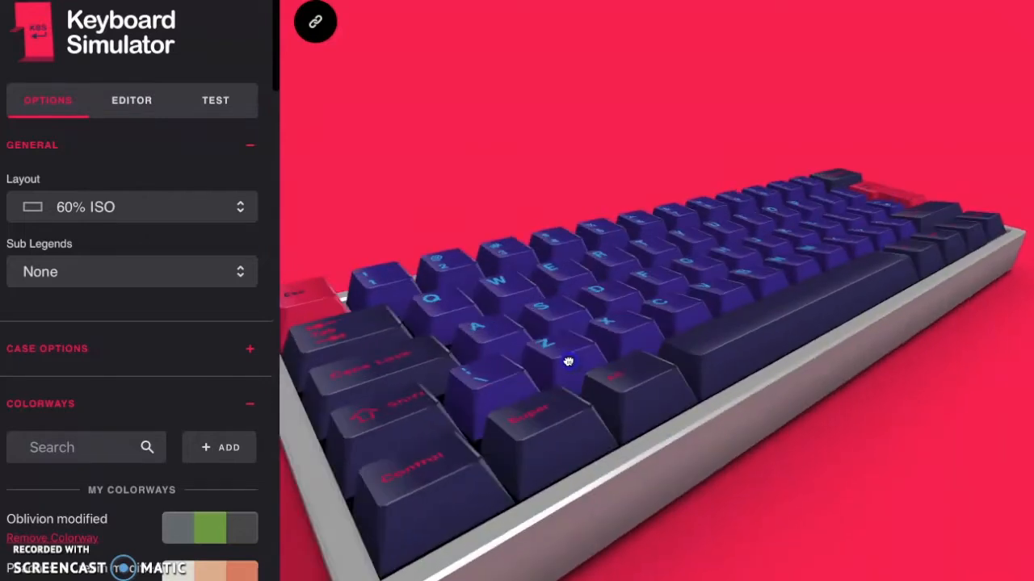
left_click_drag(569, 362, 556, 356)
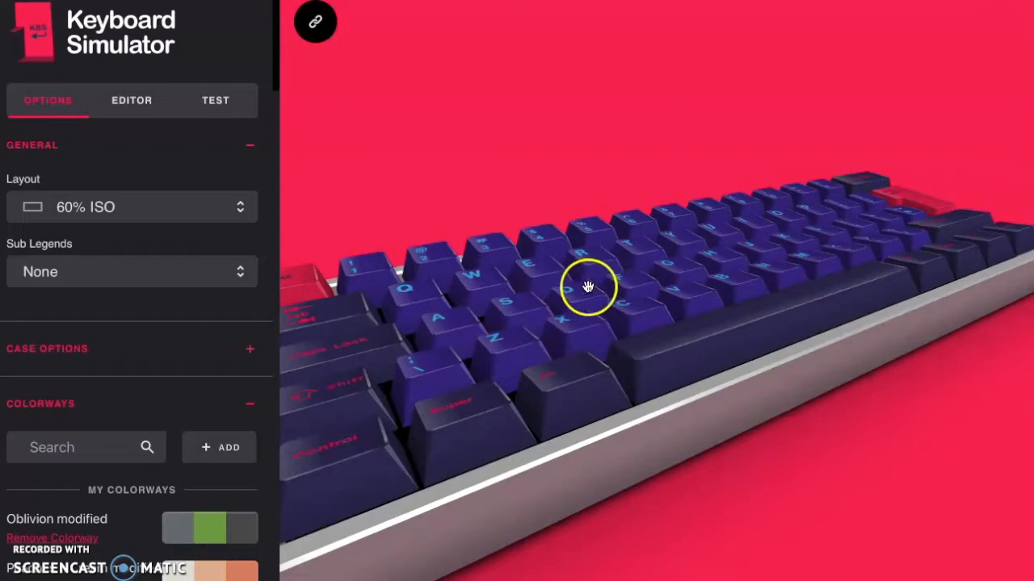
left_click_drag(587, 287, 578, 358)
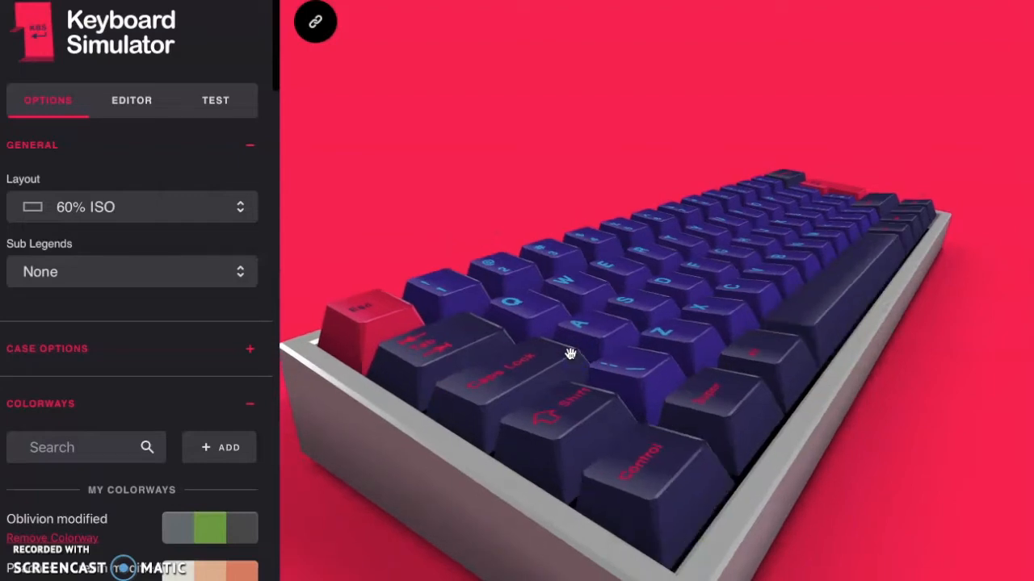
left_click_drag(572, 354, 762, 416)
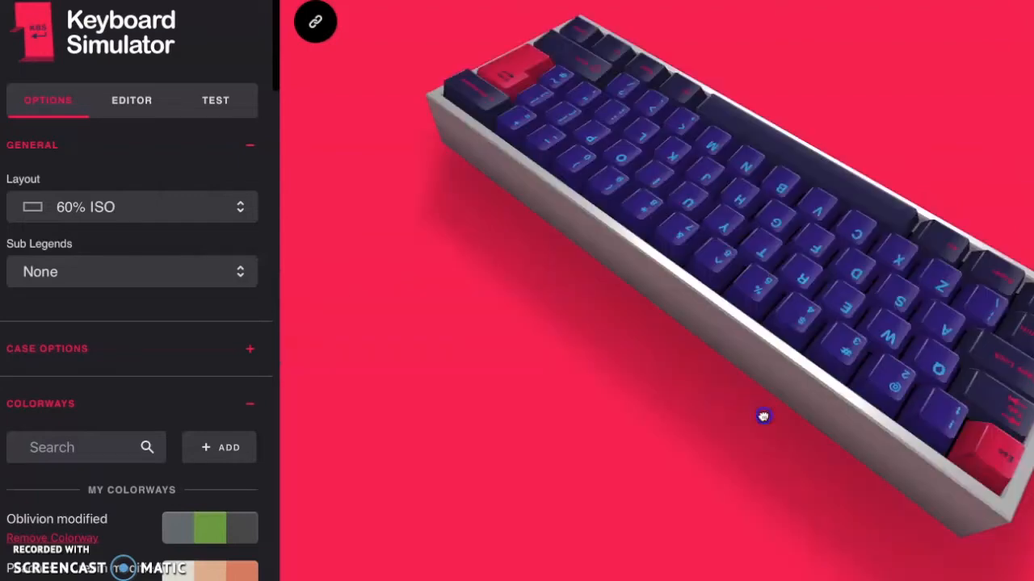
left_click_drag(763, 417, 730, 274)
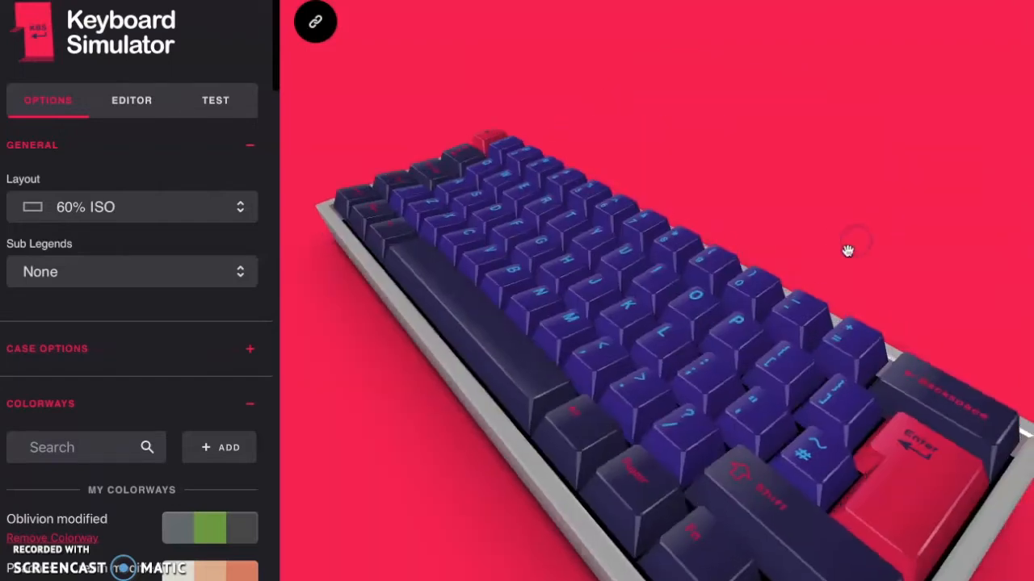
- Look over the Enter side and corner, then apply the purple-and-red Laser colorway
left_click_drag(848, 250, 707, 304)
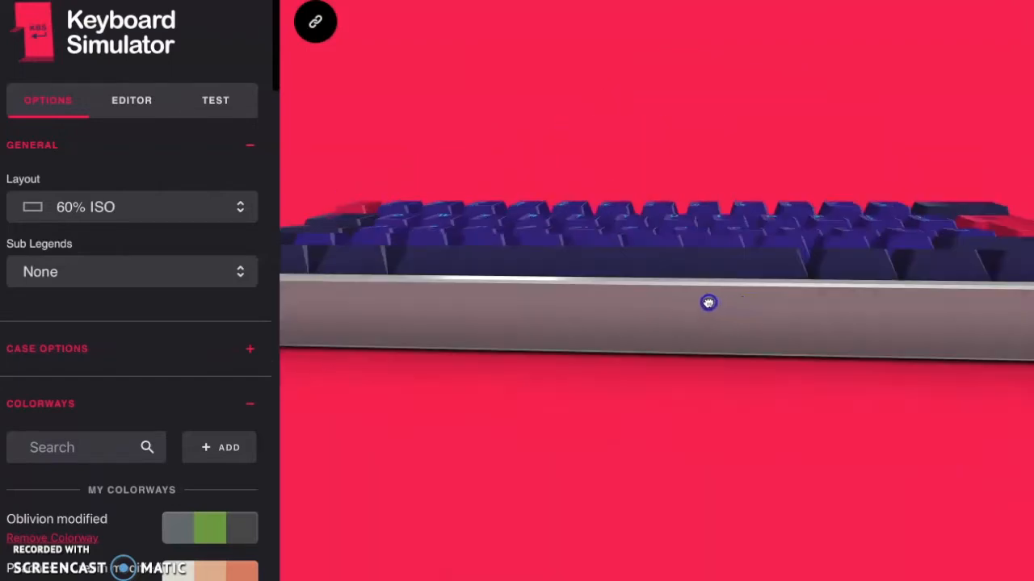
left_click_drag(707, 304, 633, 310)
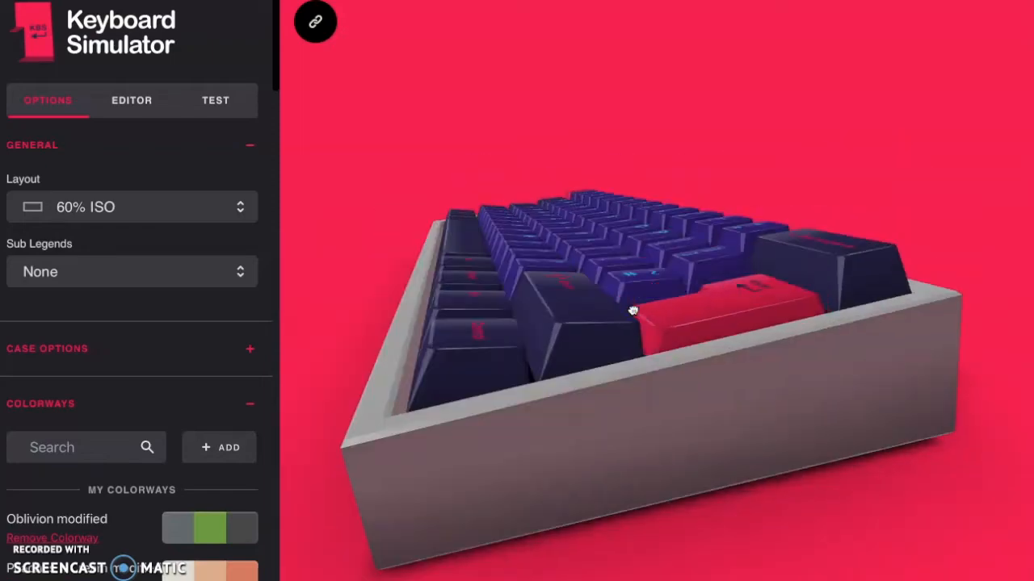
left_click_drag(633, 311, 681, 306)
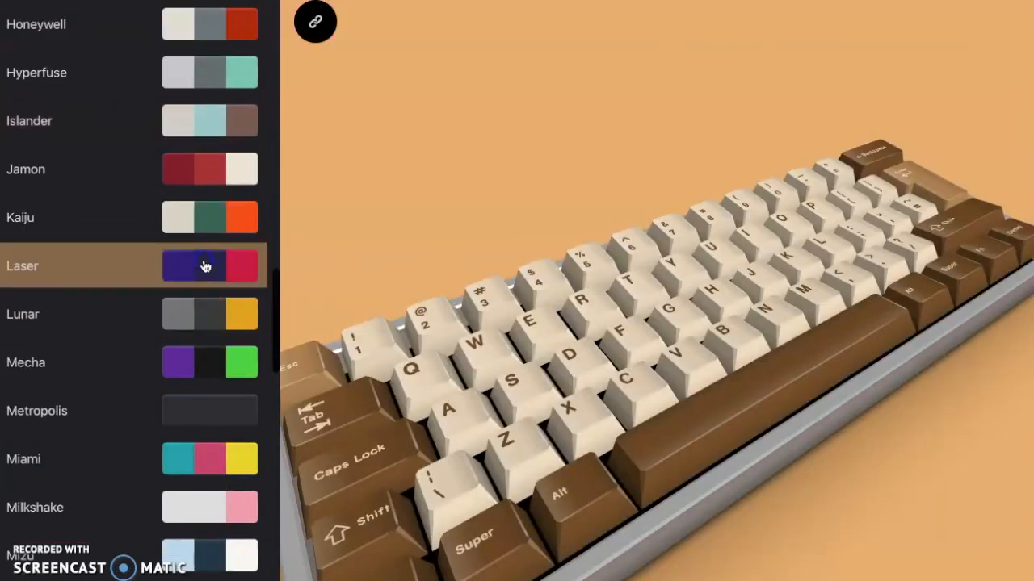
left_click(207, 265)
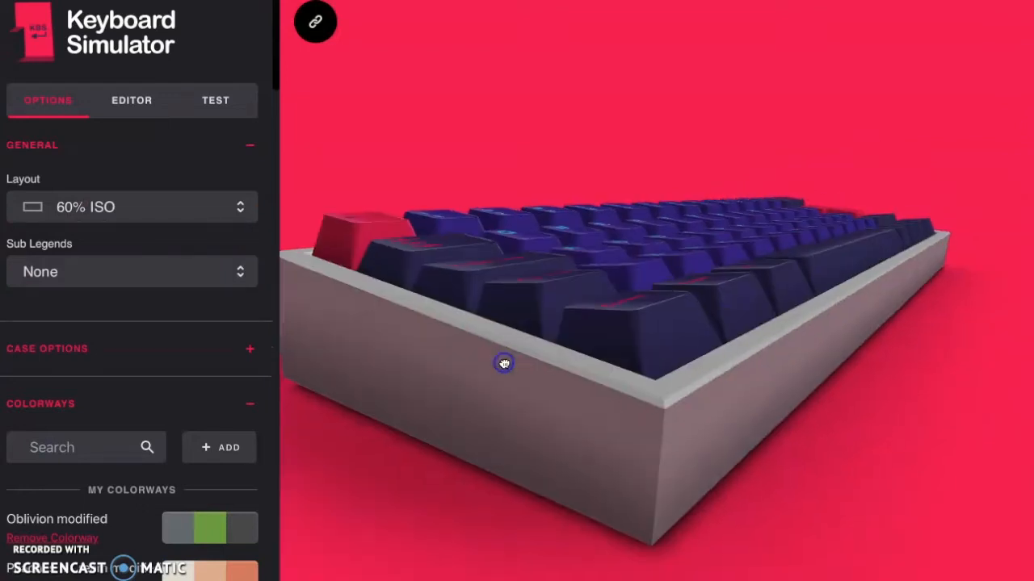
- Dismiss the Dictation prompt with Not Now and bring up the key tester and typing speed test
left_click_drag(504, 364, 598, 351)
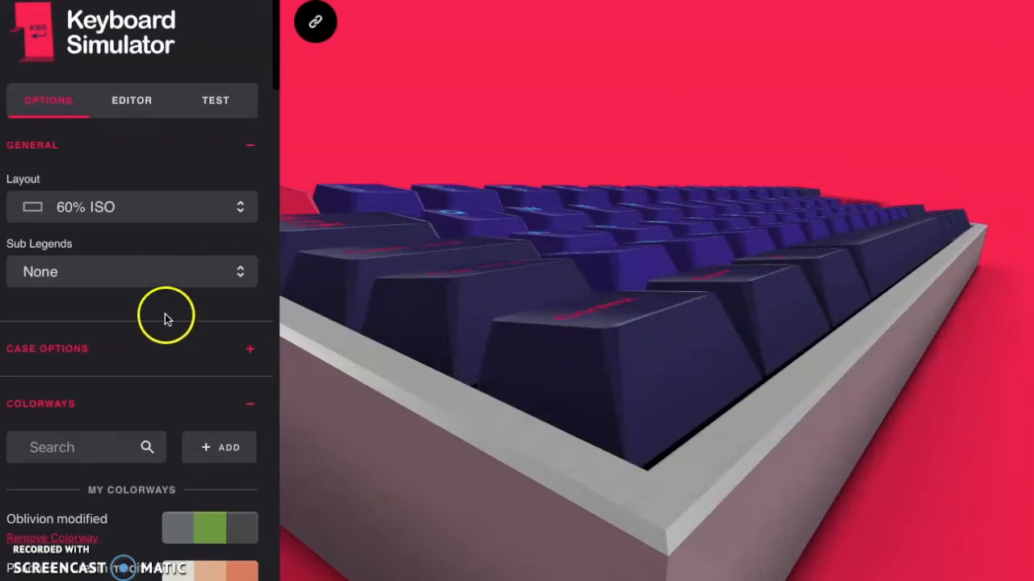
scroll("down", 3)
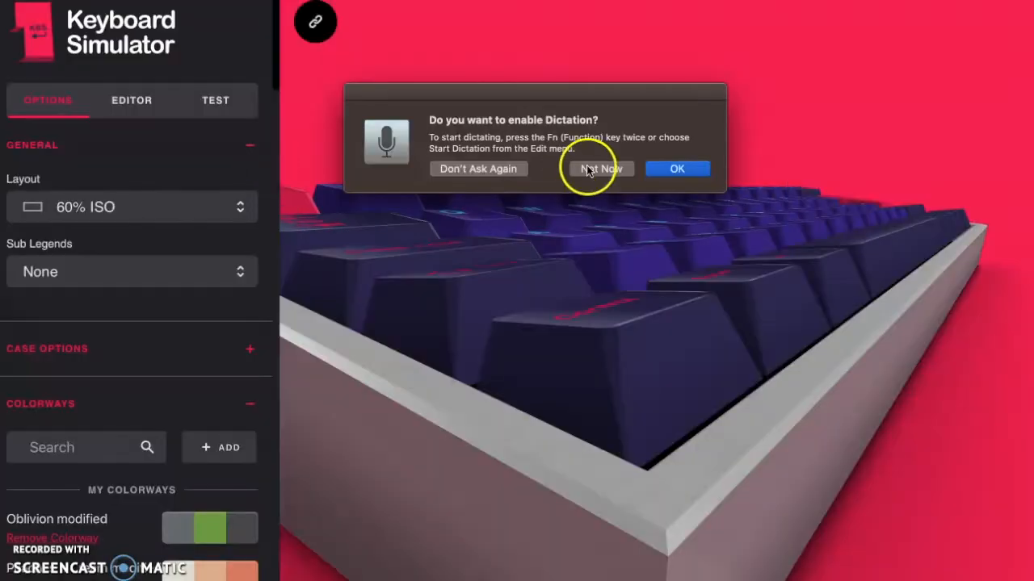
left_click(601, 170)
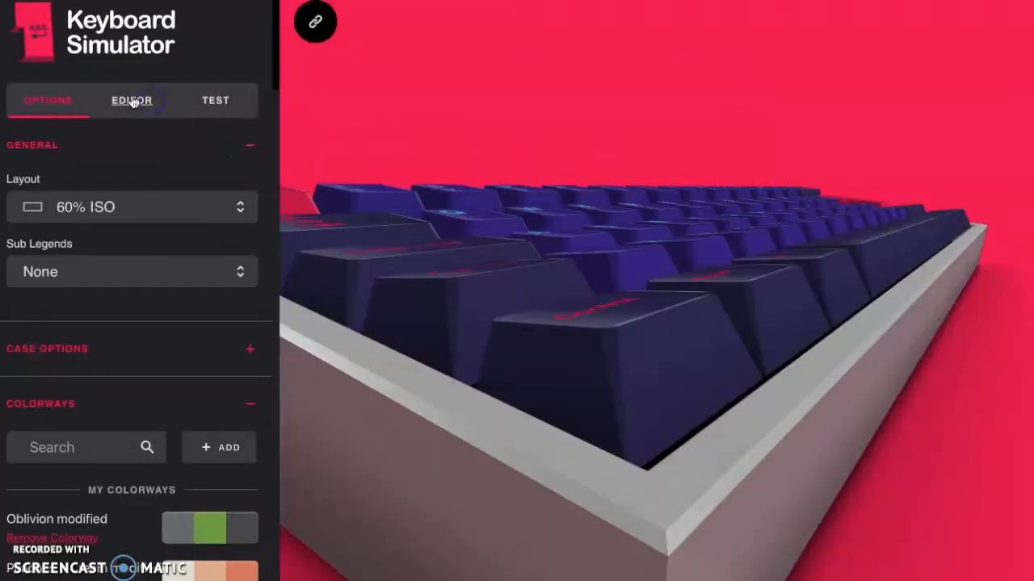
left_click(216, 100)
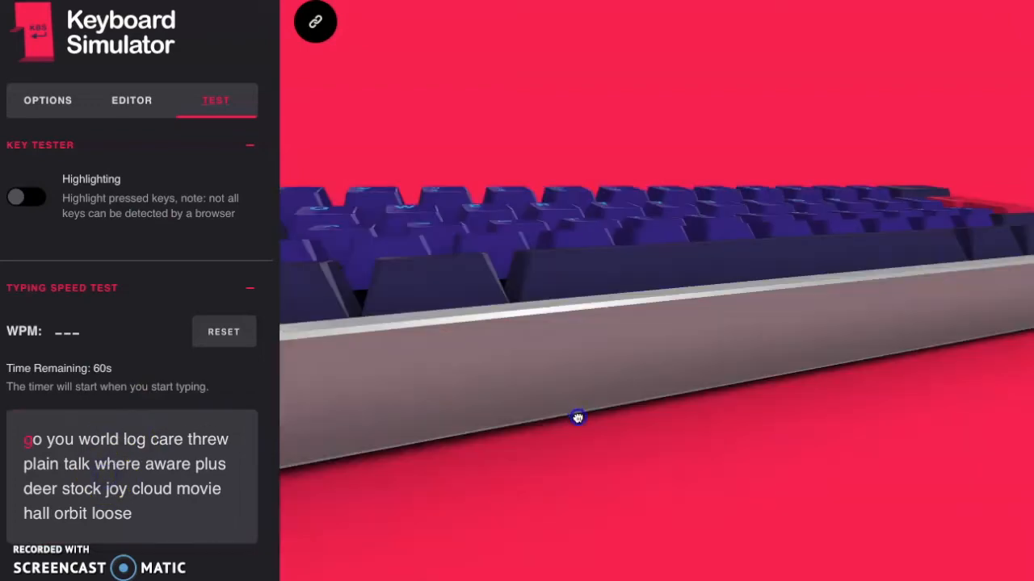
- Type the shown words (horse lunch wheat, clock tower slide, keep truth wolf...) until the 60-second test resets
left_click_drag(578, 417, 653, 413)
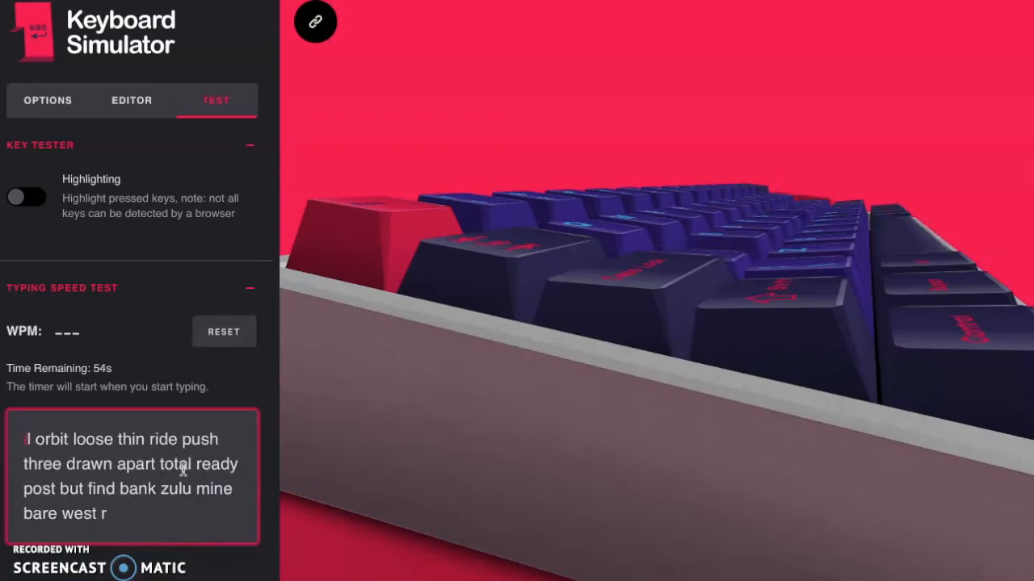
type("oll all cut cup year wheel say")
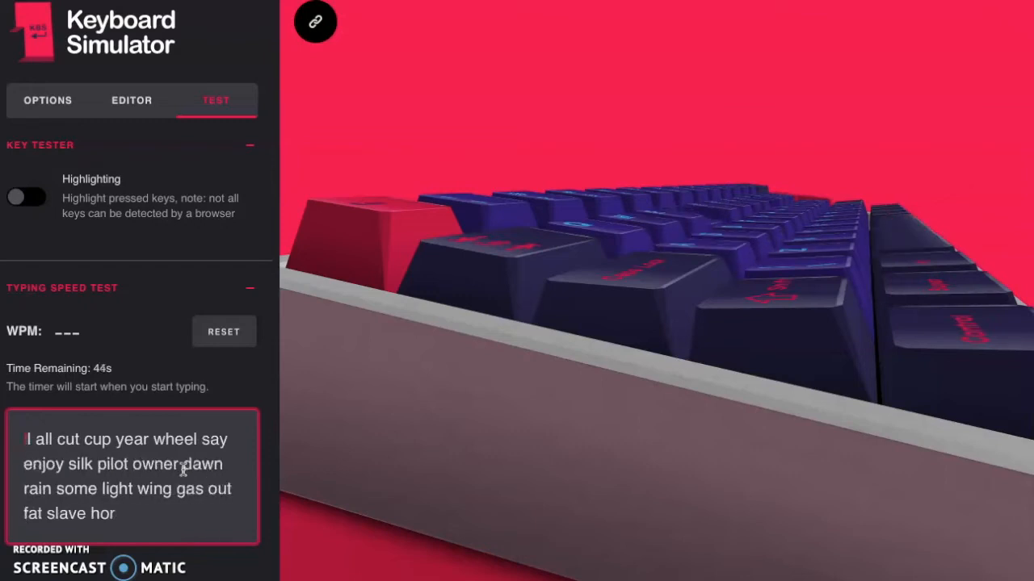
type("horse lunch wheat glass part tune rod")
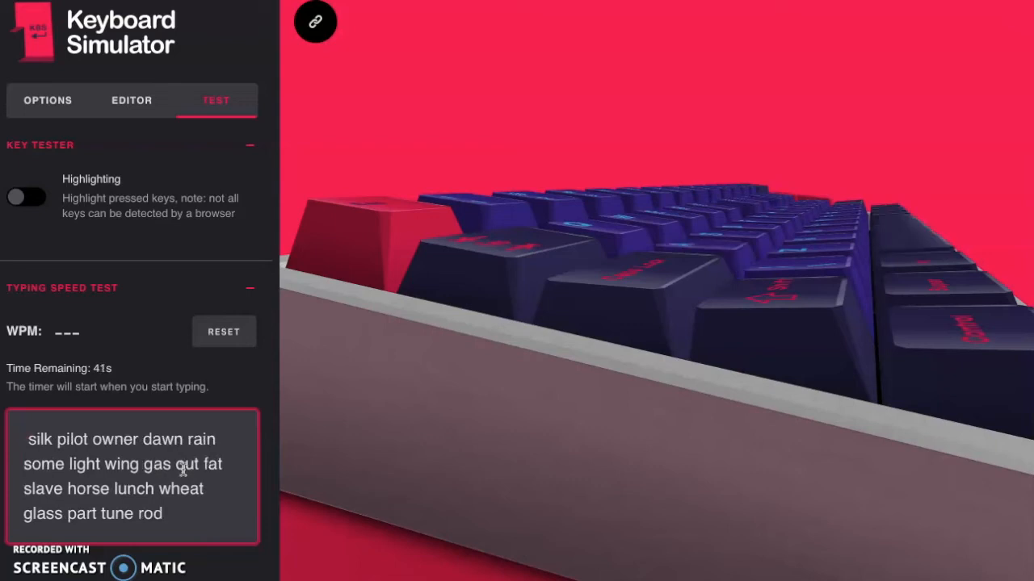
type("nine trap air hold thi")
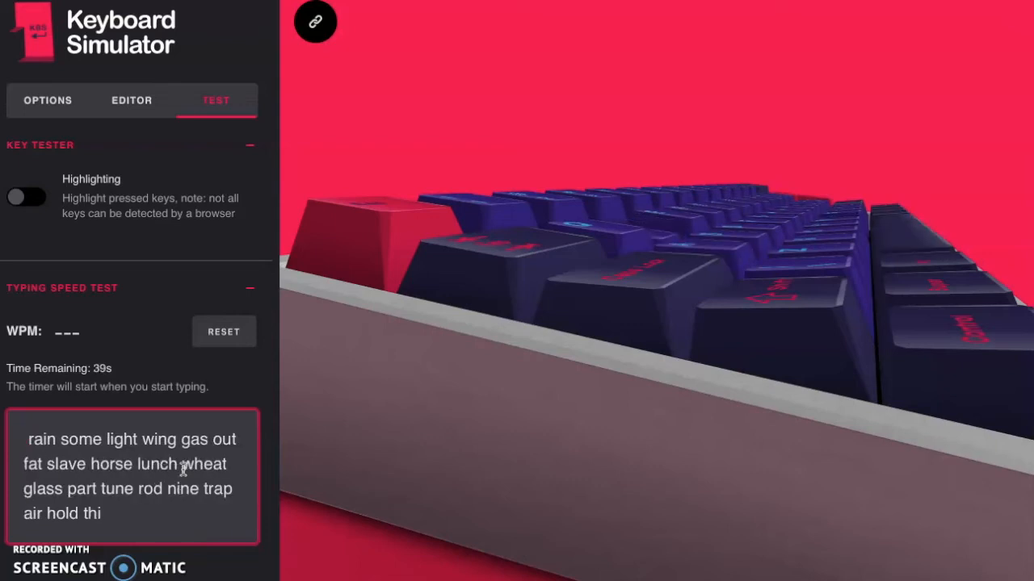
type("thick clock tower slide how calm color child cross waste final quit")
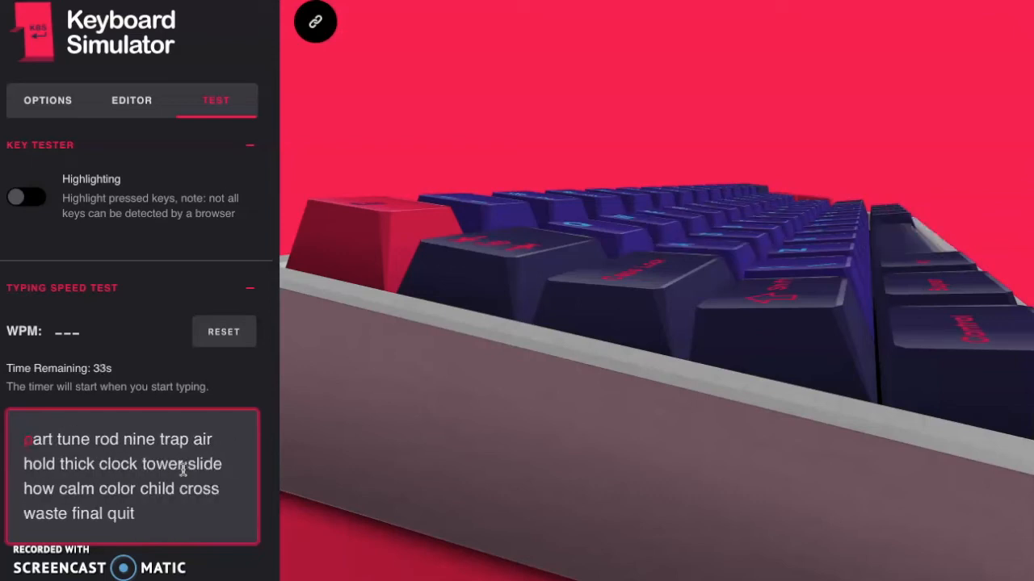
type("ck clock tower slide how calm color child cross waste final quite belt kill night catch real magic l")
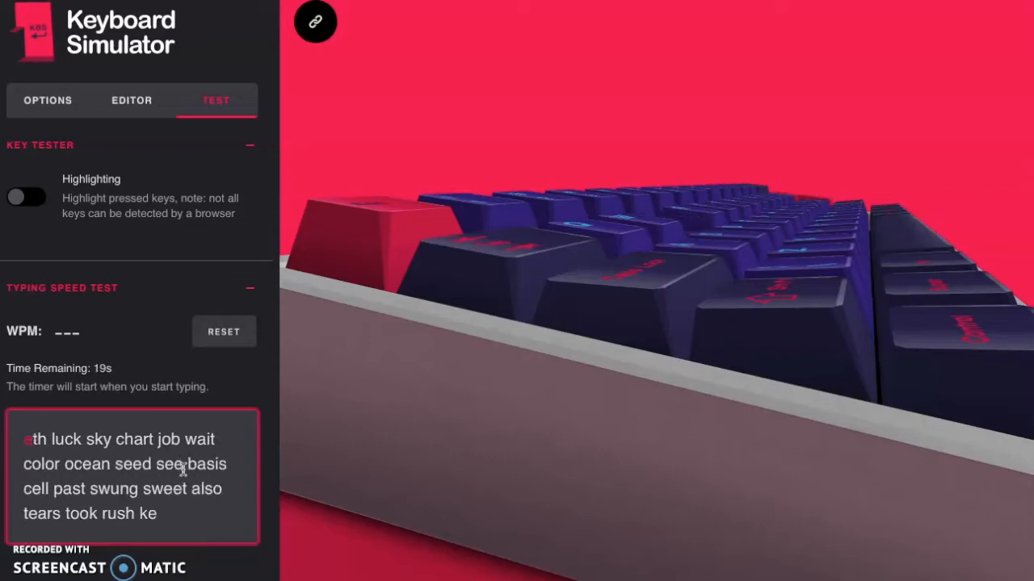
type("keep truth wolf broa")
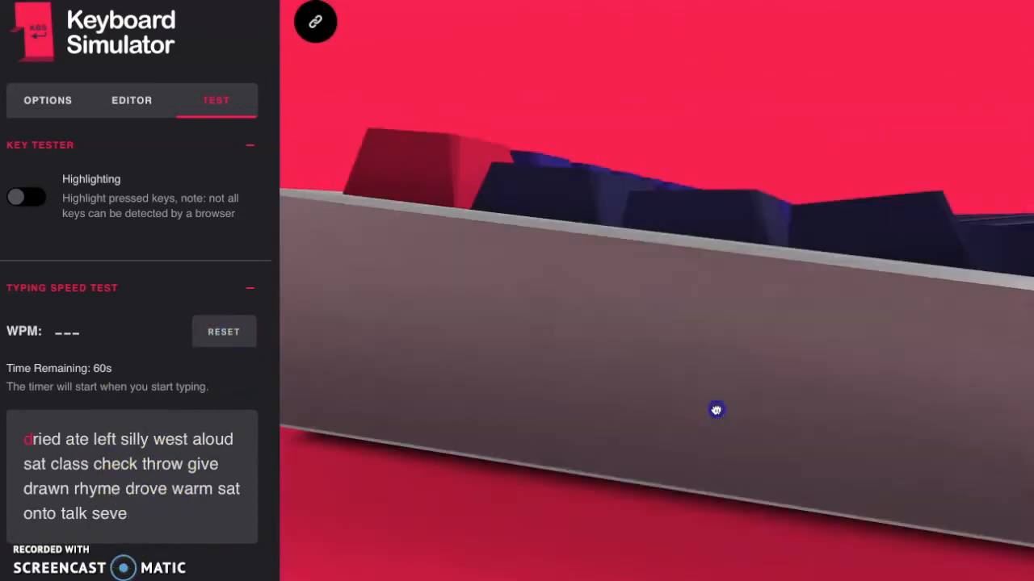
- Enable pressed-key highlighting, light up J and K green, then disable highlighting
left_click_drag(717, 410, 643, 439)
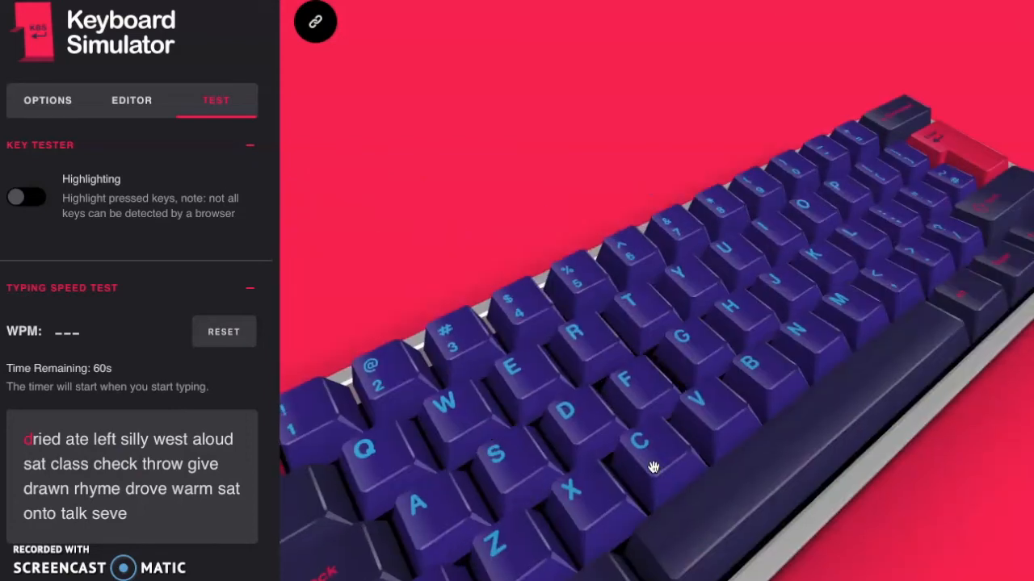
left_click(637, 471)
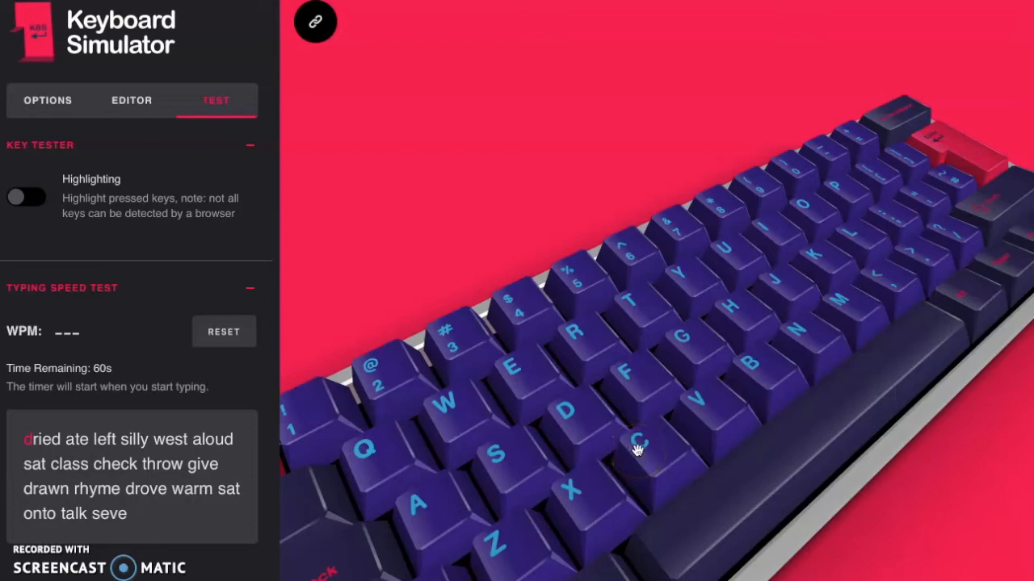
left_click(26, 197)
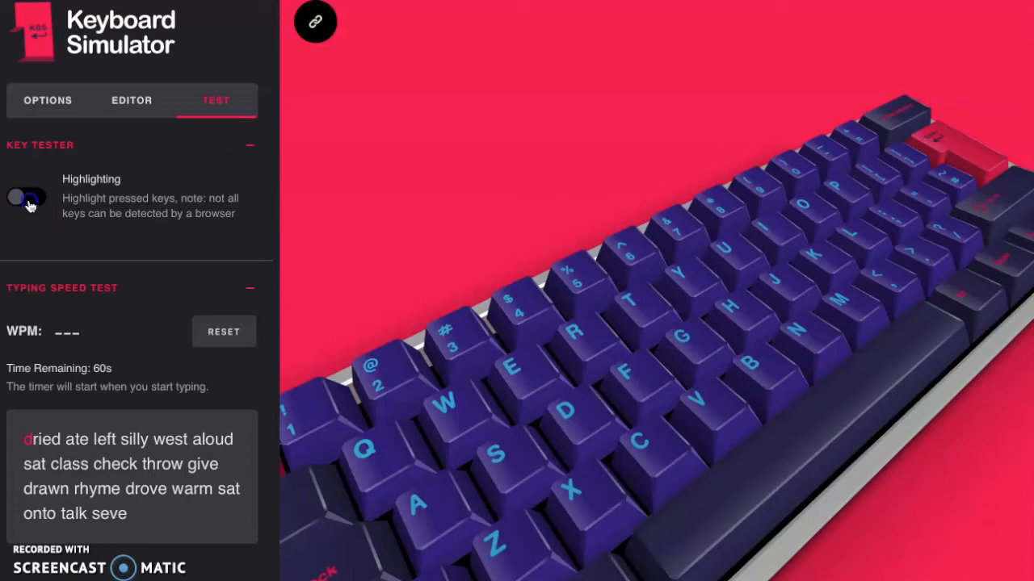
left_click(24, 197)
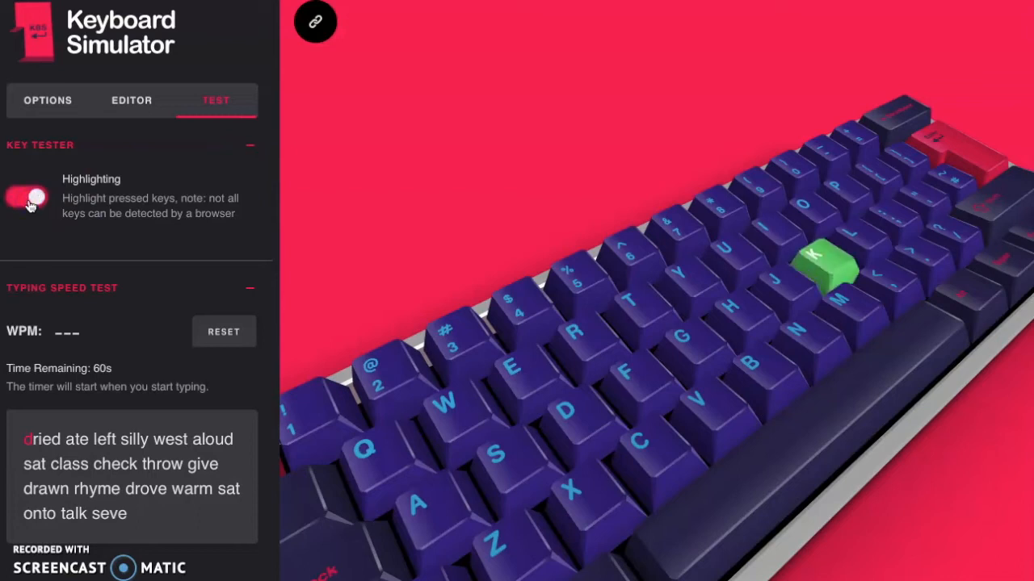
key("j")
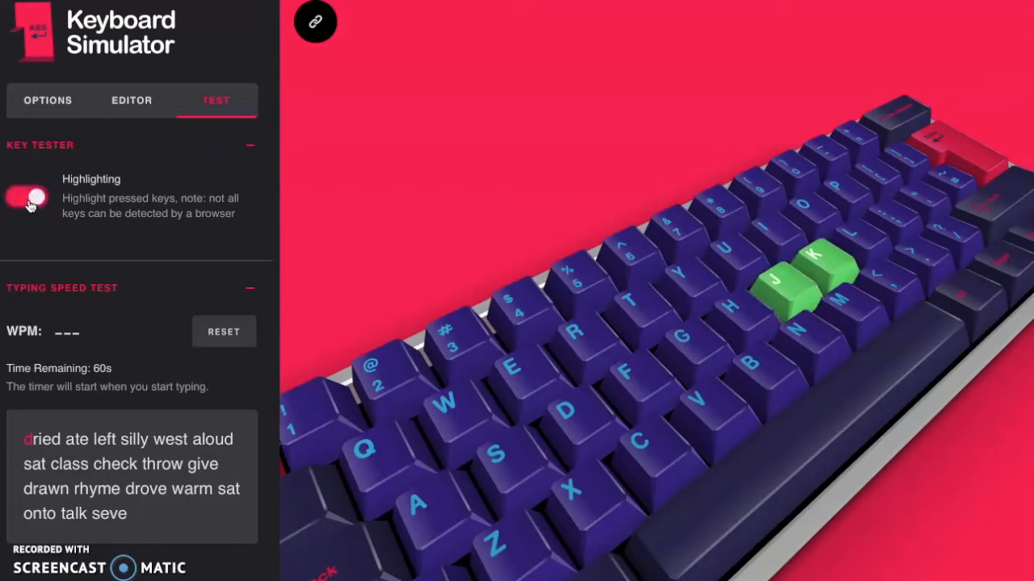
left_click(26, 197)
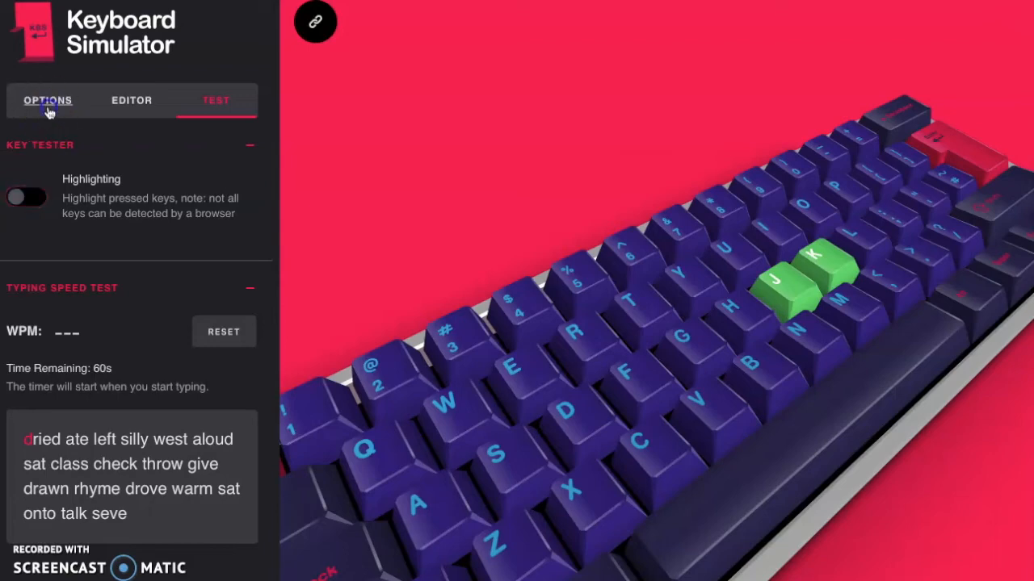
- Return to Options, view the keyboard sideways and scroll the Colorways list
left_click(48, 100)
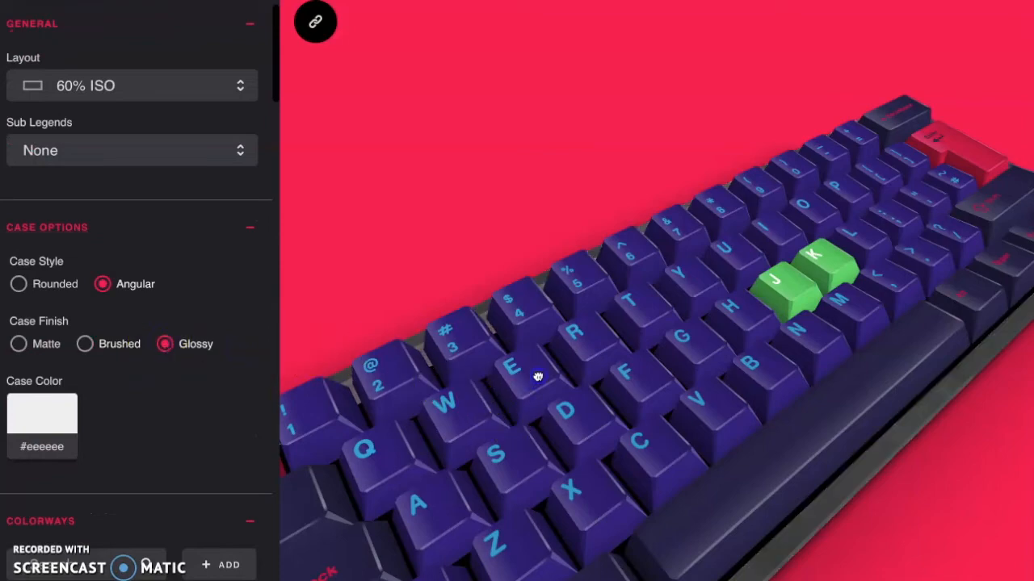
left_click_drag(536, 375, 577, 359)
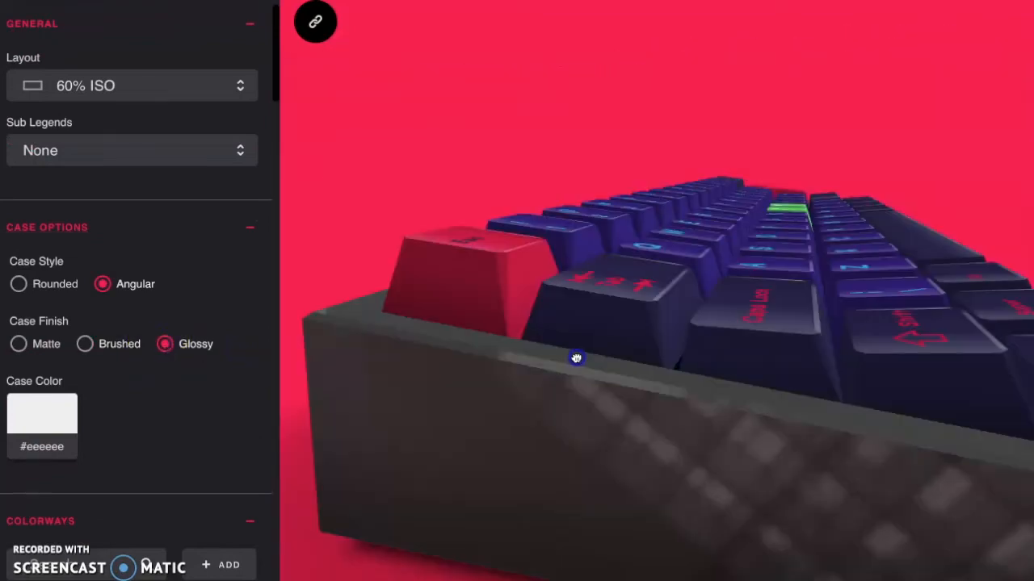
left_click_drag(575, 359, 546, 355)
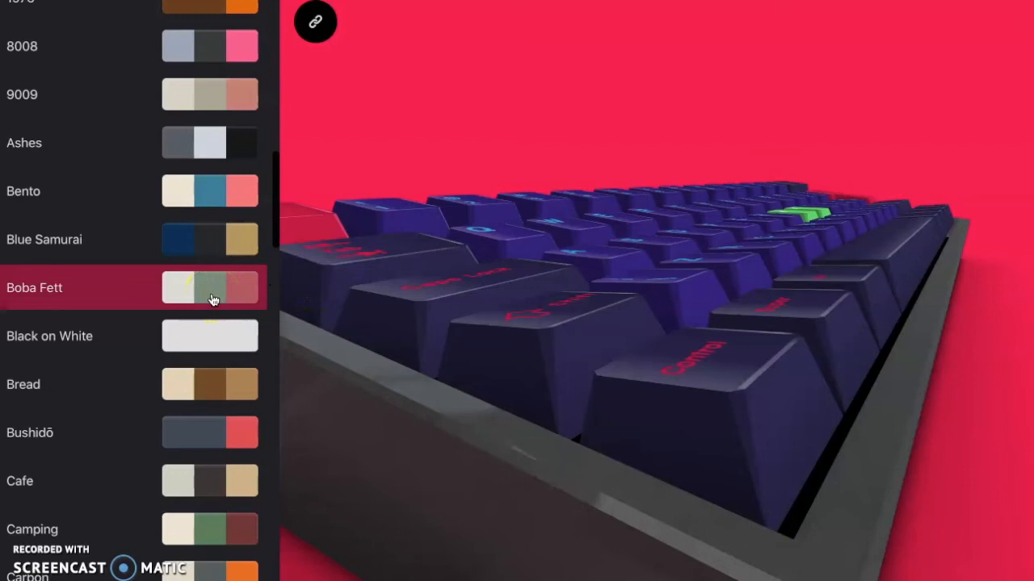
scroll("down", 3)
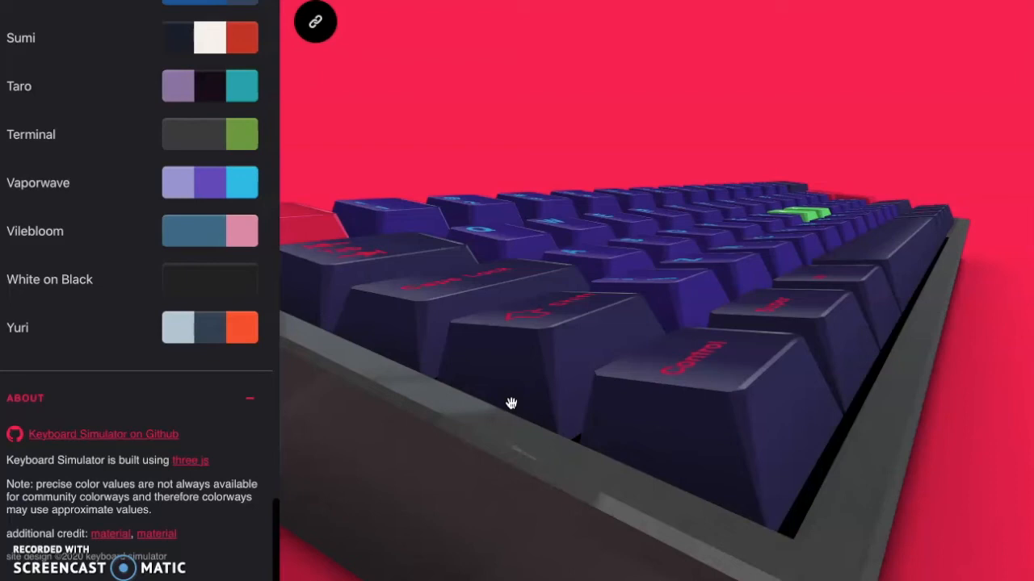
- Orbit the keyboard to show the left keys, the green J and K, and the case side
left_click_drag(511, 403, 699, 354)
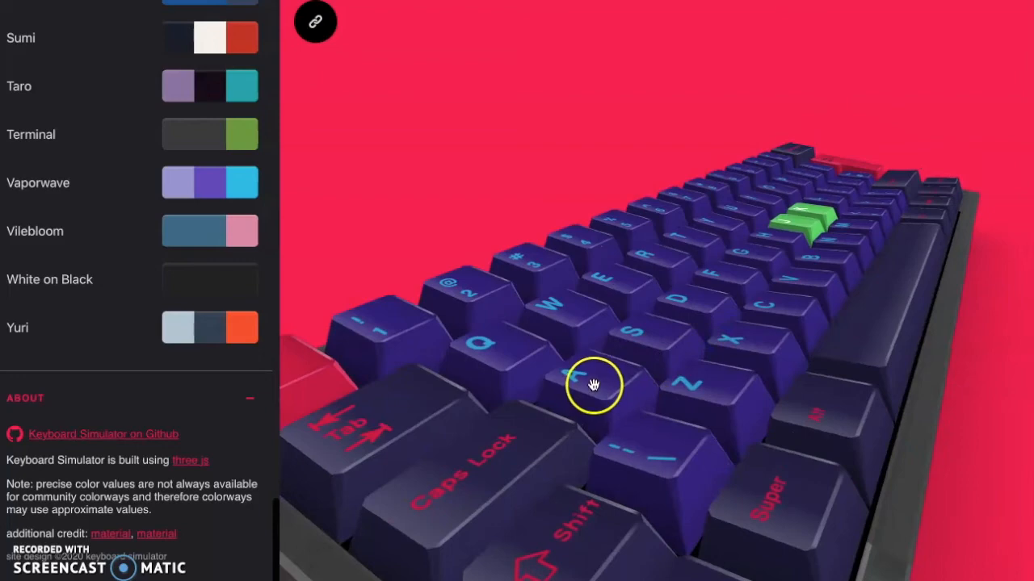
left_click_drag(595, 385, 649, 421)
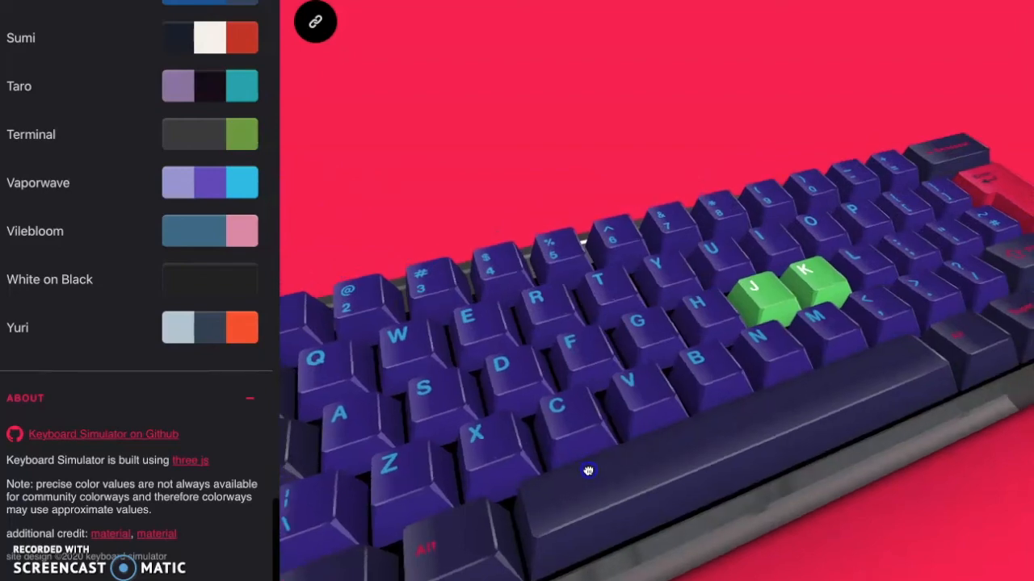
left_click_drag(588, 472, 678, 412)
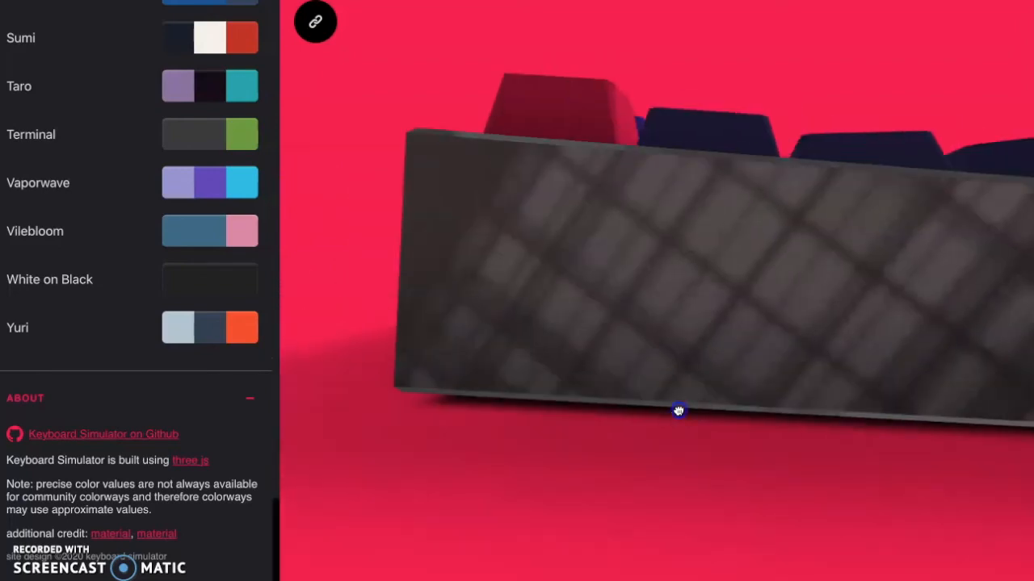
left_click_drag(679, 412, 659, 427)
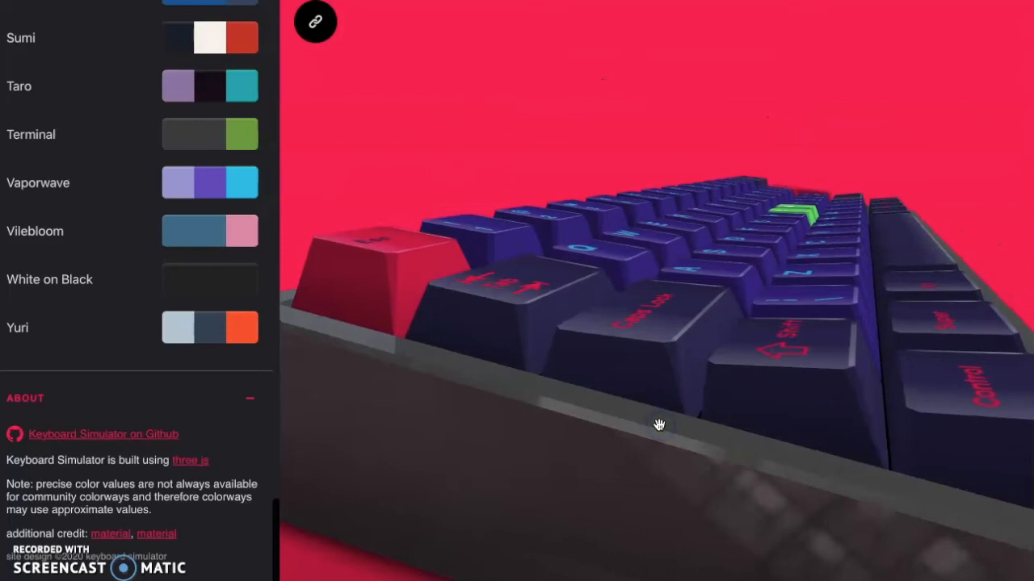
mouse_move(77, 291)
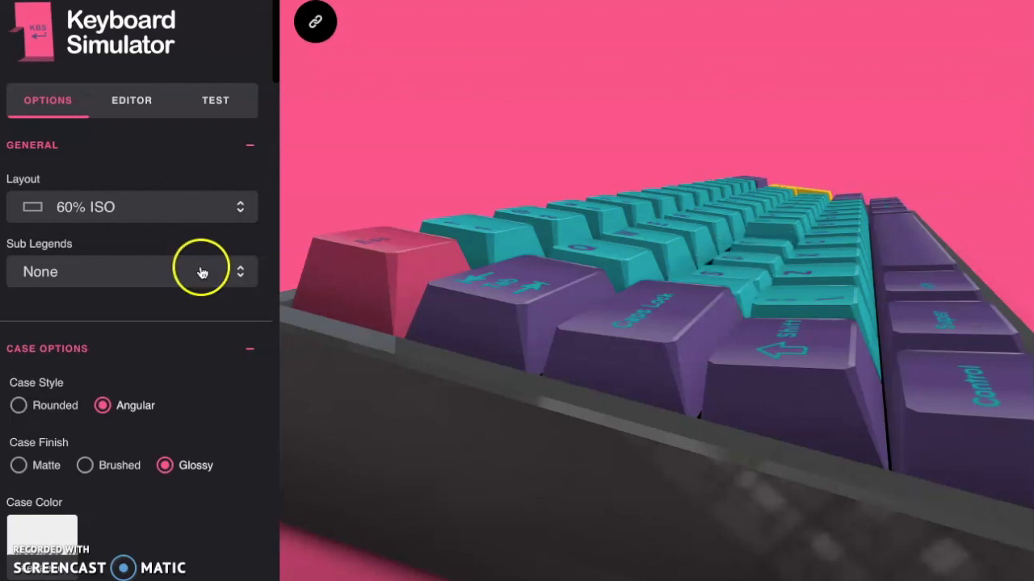
mouse_move(181, 229)
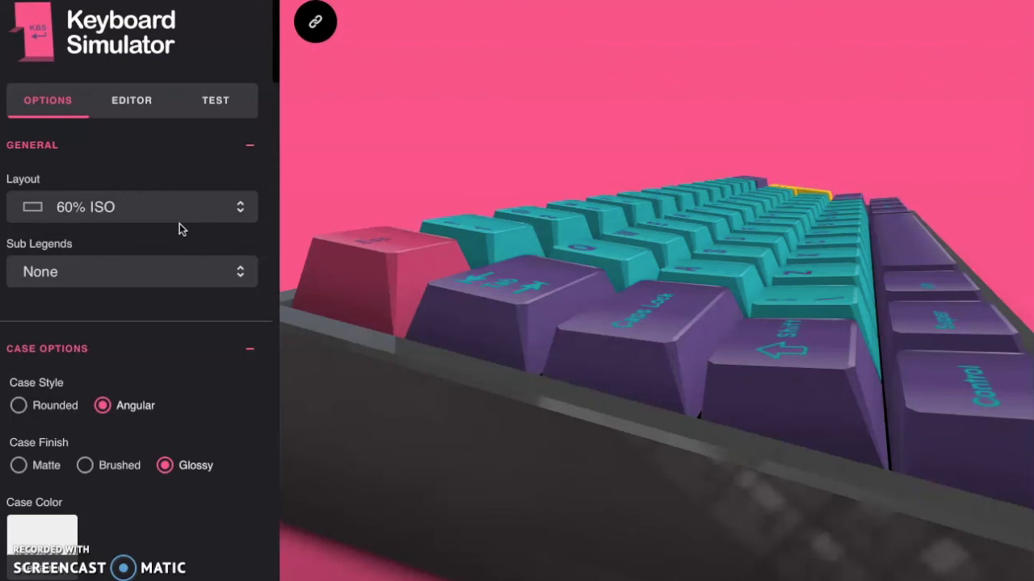
- Set Sub Legends to Cyrillic so Cyrillic characters appear on the keycaps
left_click(130, 271)
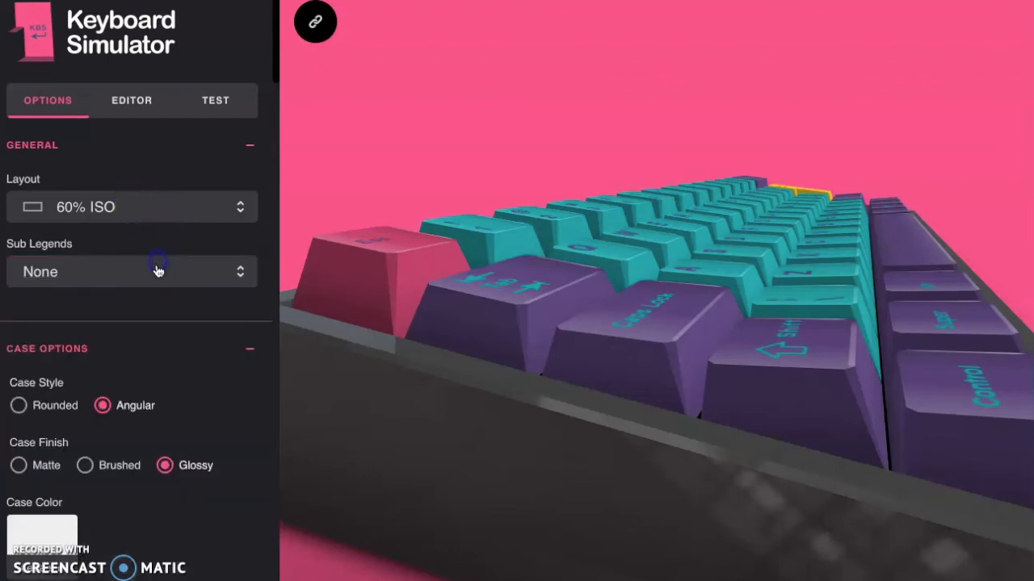
left_click(130, 272)
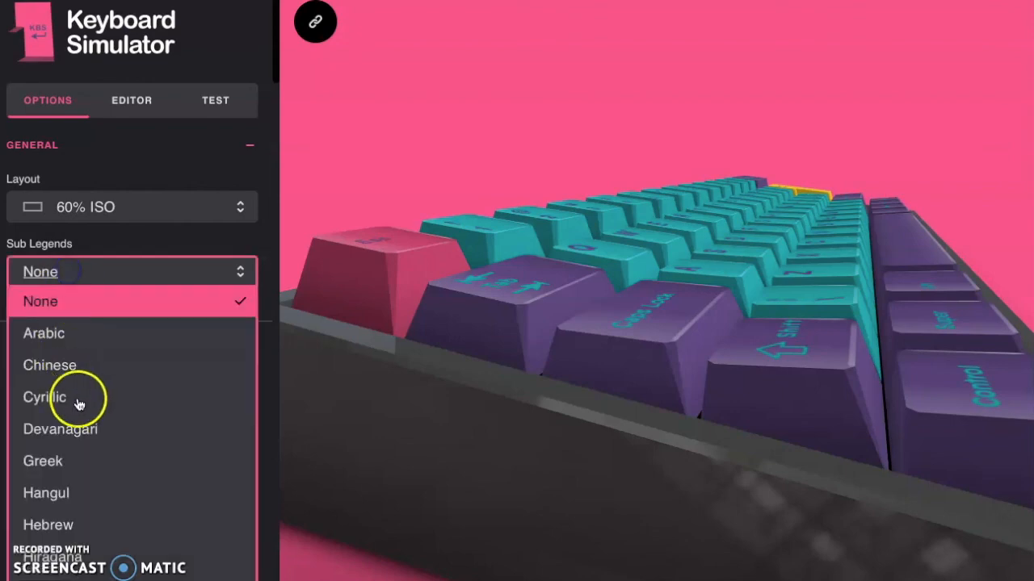
left_click(45, 398)
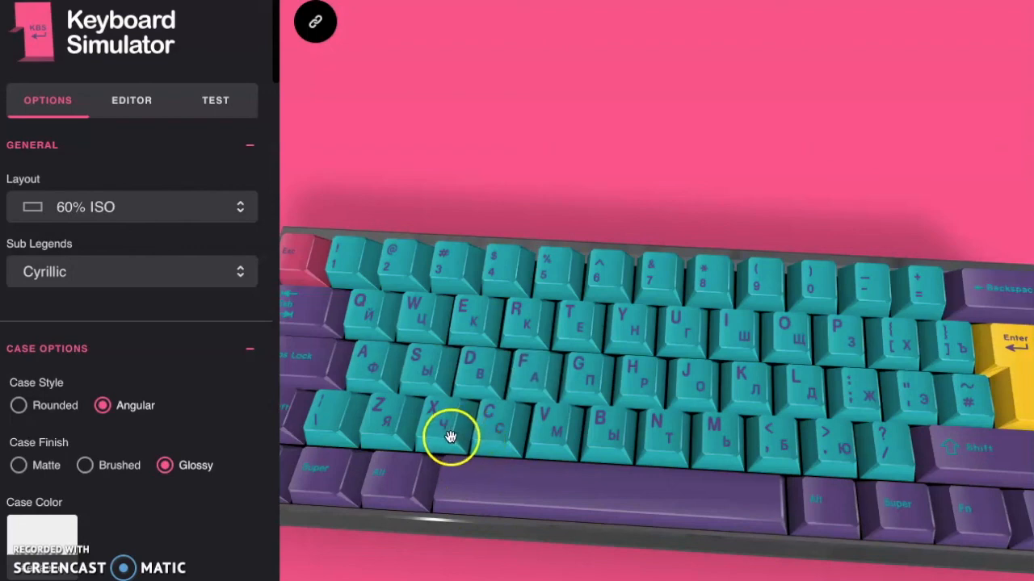
mouse_move(614, 329)
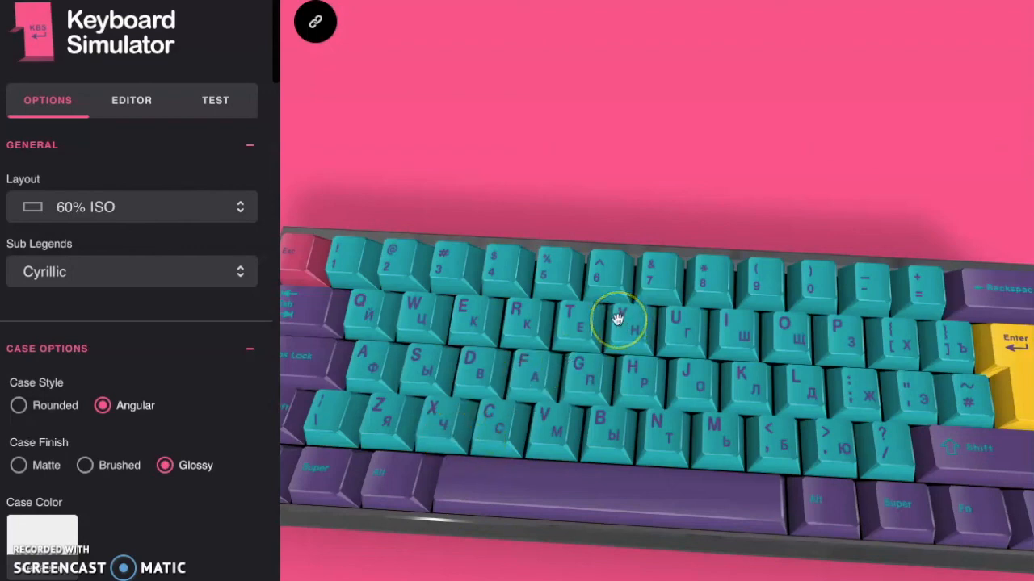